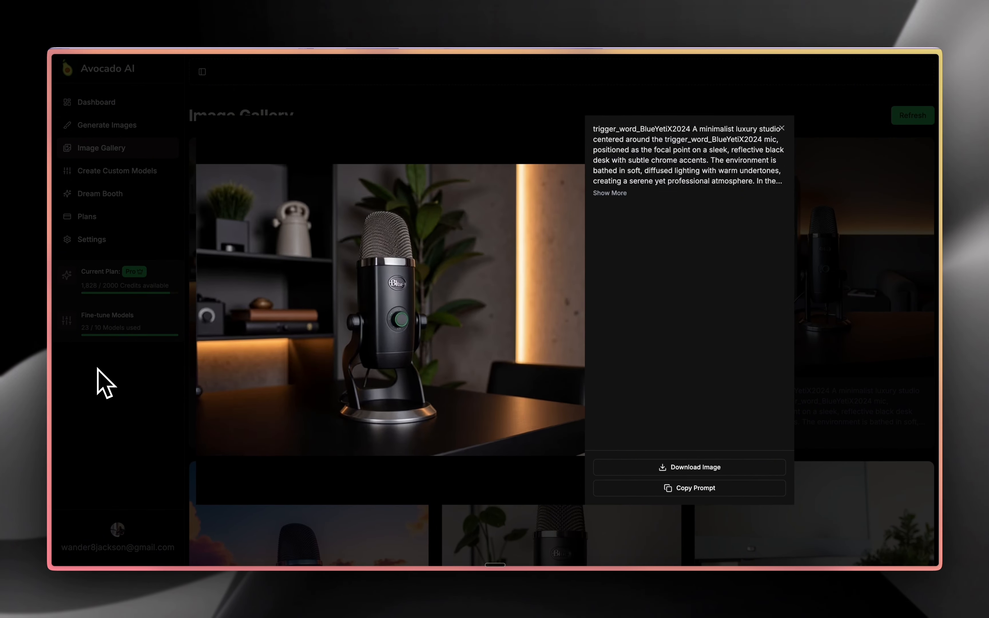
mouse_move(104, 407)
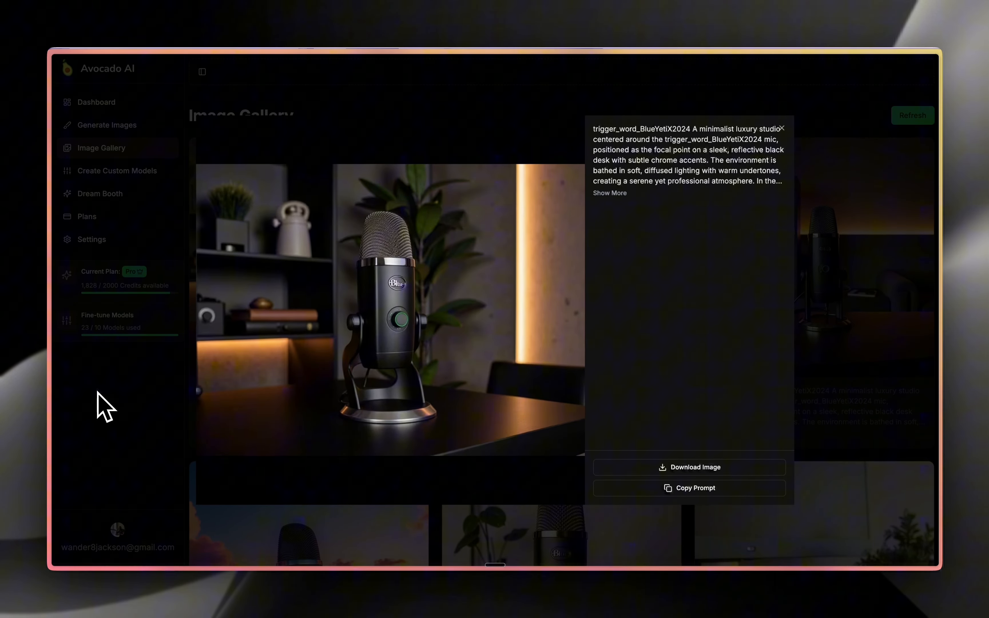
Start a new custom model and name it StanleyCup, dismissing the name suggestions.
click(116, 170)
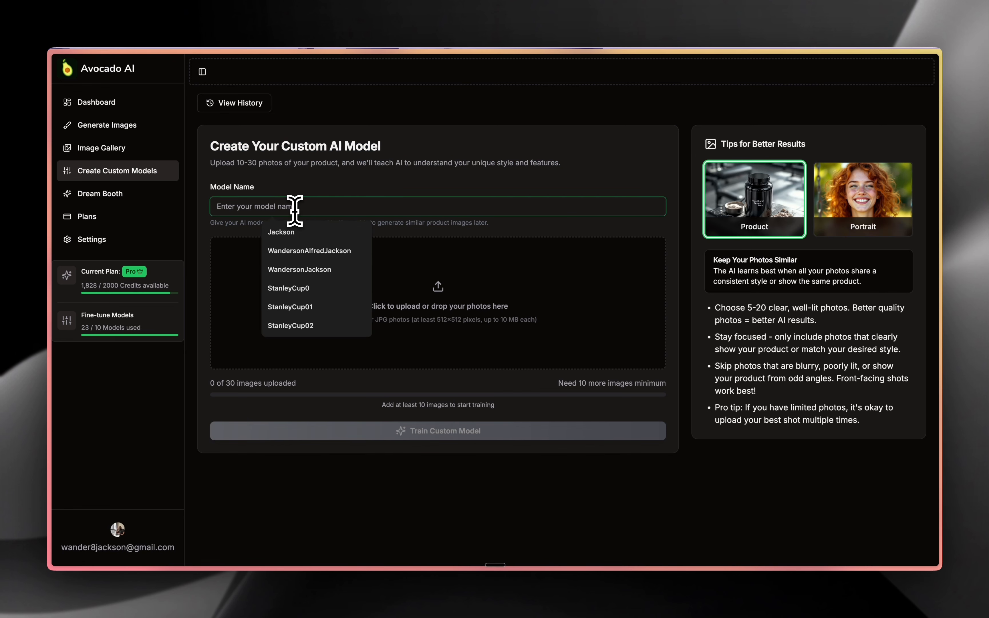
text(Stanley)
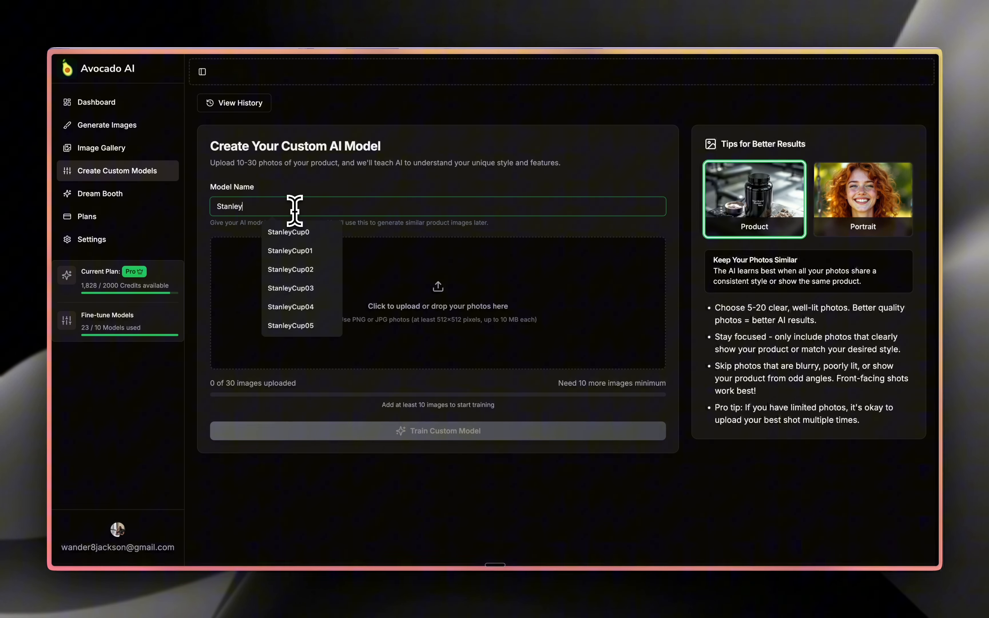
click(288, 232)
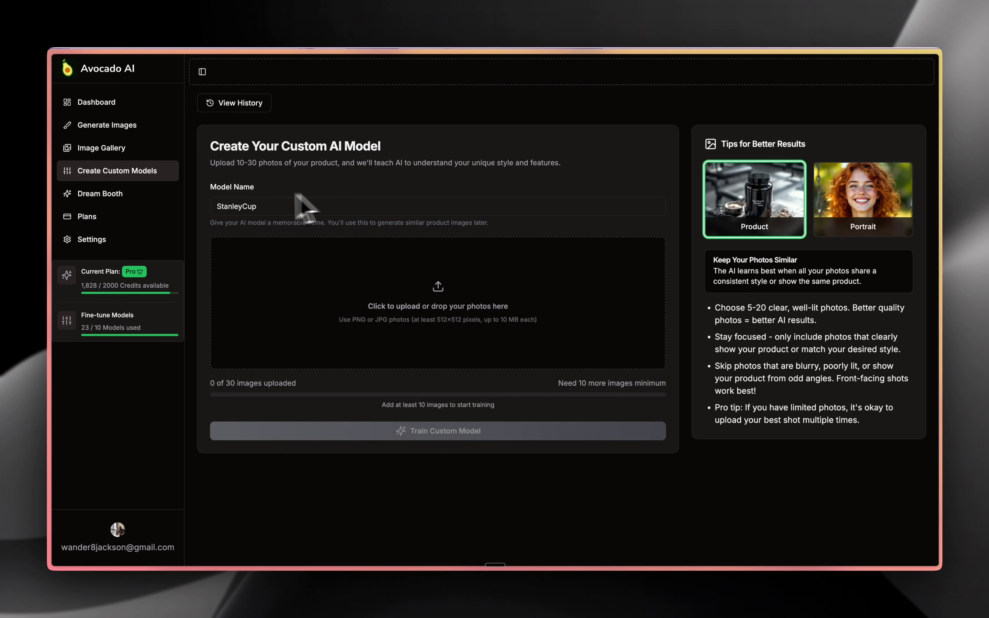
mouse_move(156, 596)
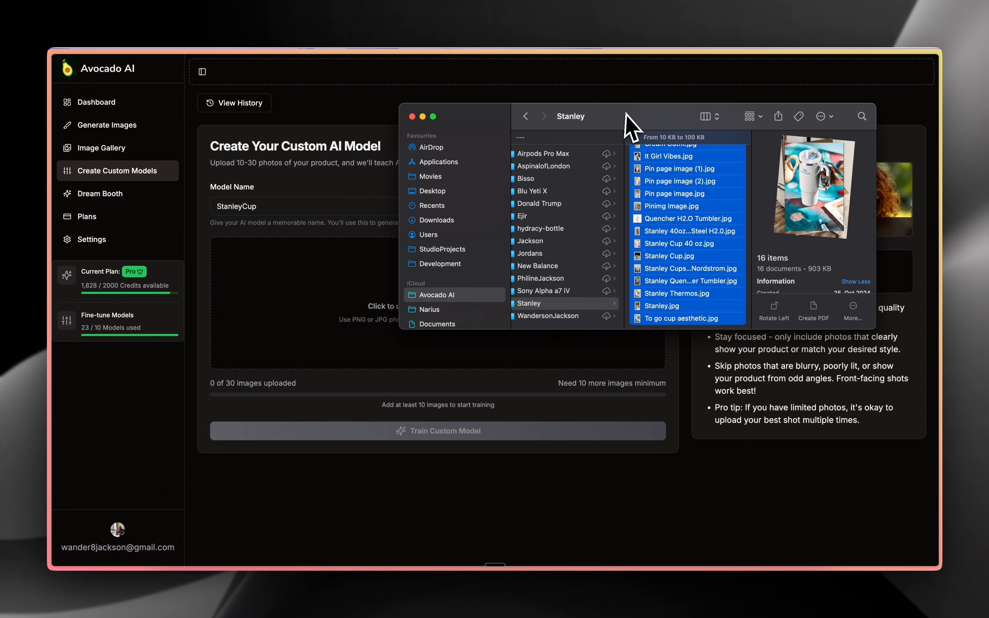
mouse_move(598, 393)
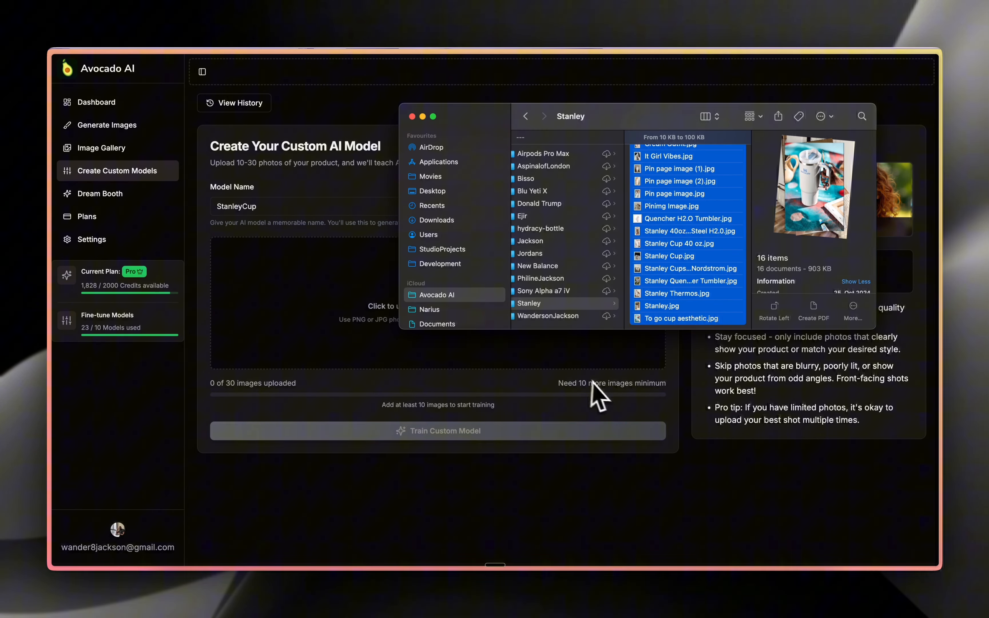
mouse_move(691, 215)
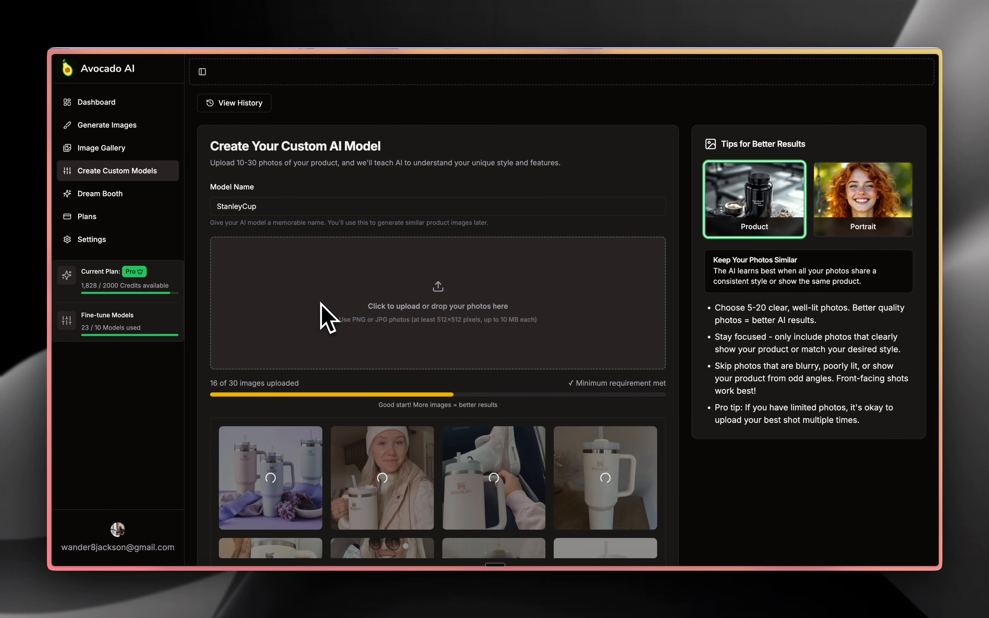
Review the 16 uploaded Stanley cup thumbnails and begin training the custom model.
scroll(down, 3)
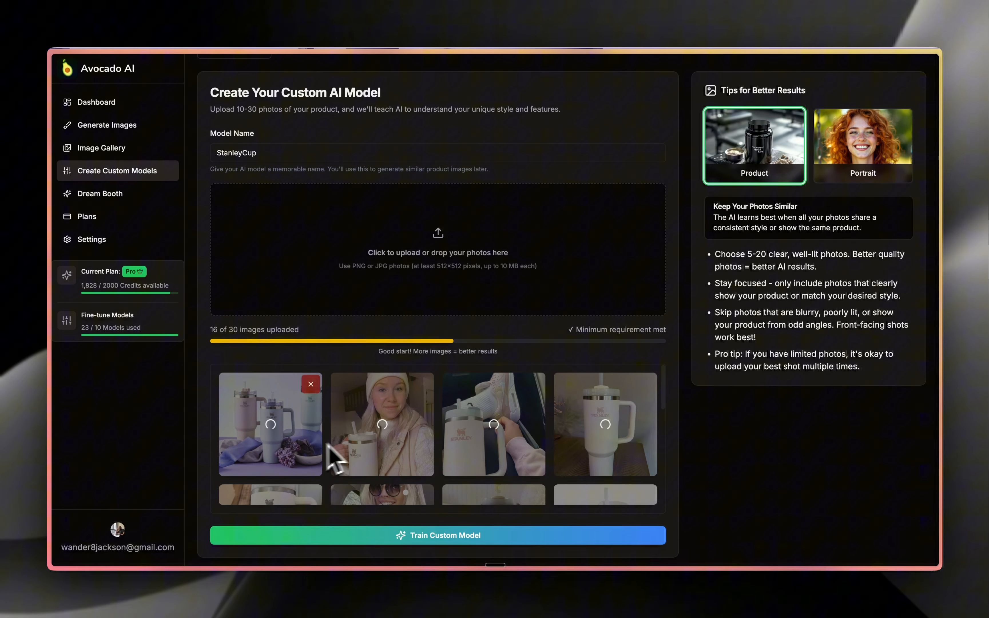
scroll(down, 3)
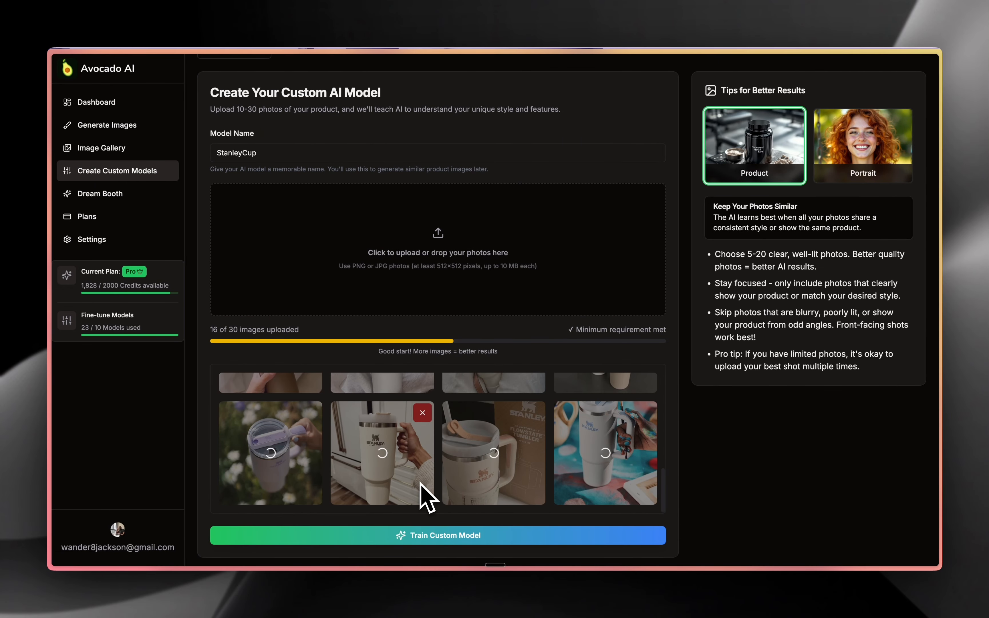
mouse_move(437, 535)
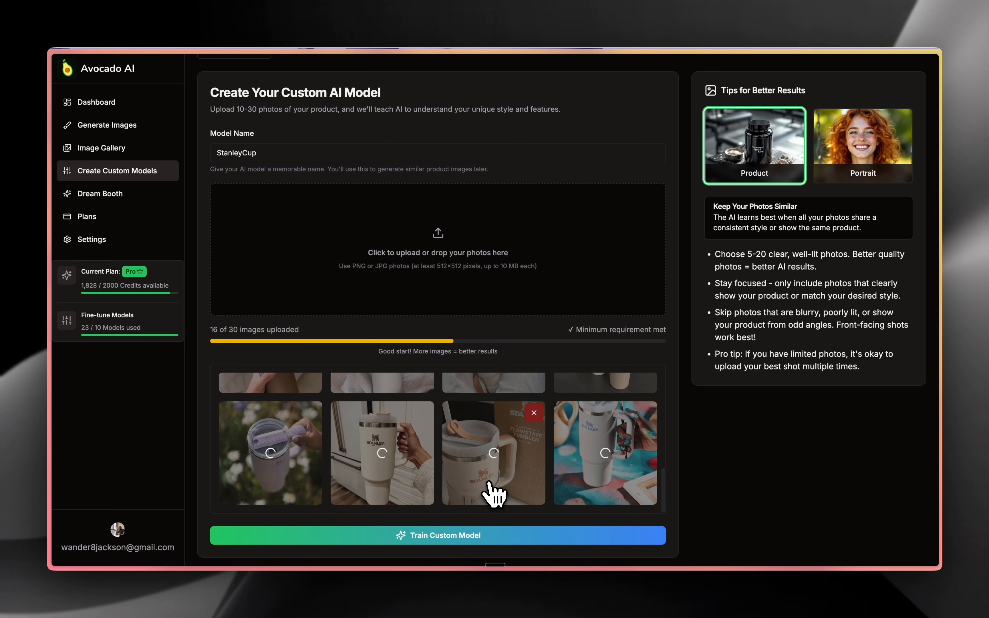
mouse_move(503, 512)
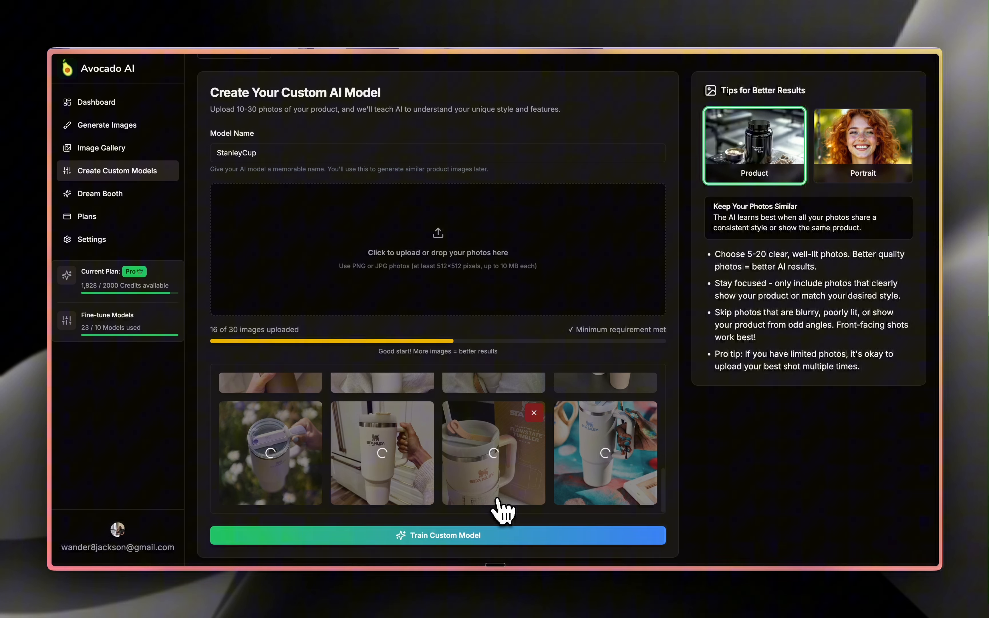
click(100, 193)
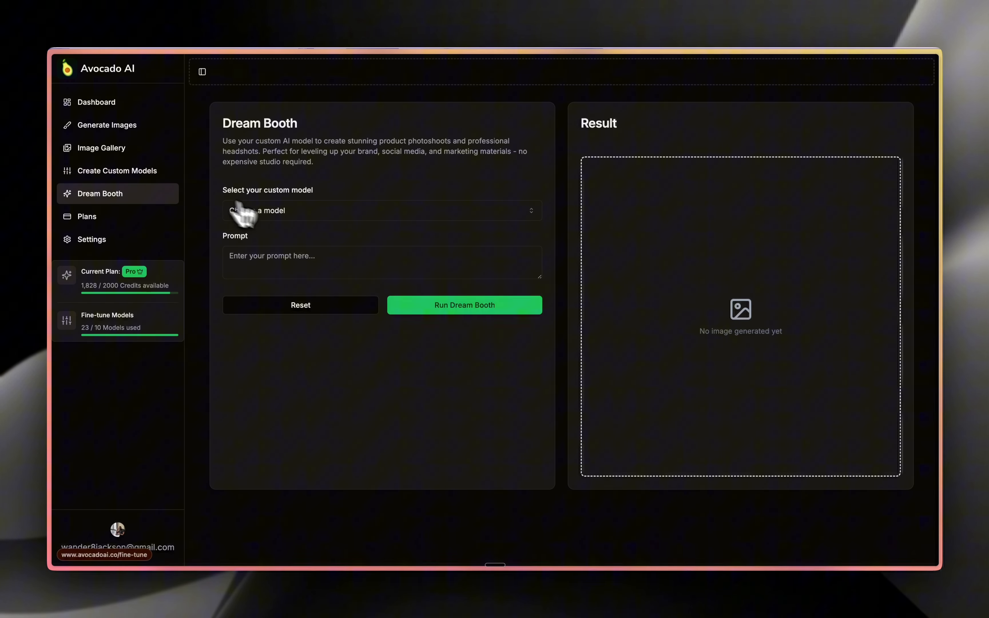
mouse_move(294, 228)
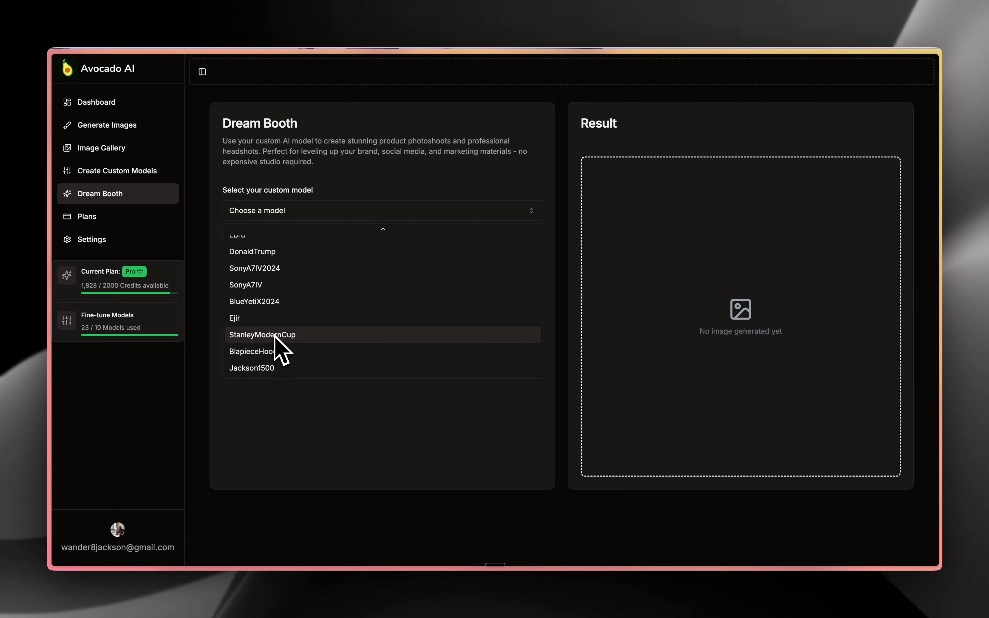
Select the StanleyModernCup model so its trigger word begins the Dream Booth prompt.
click(262, 335)
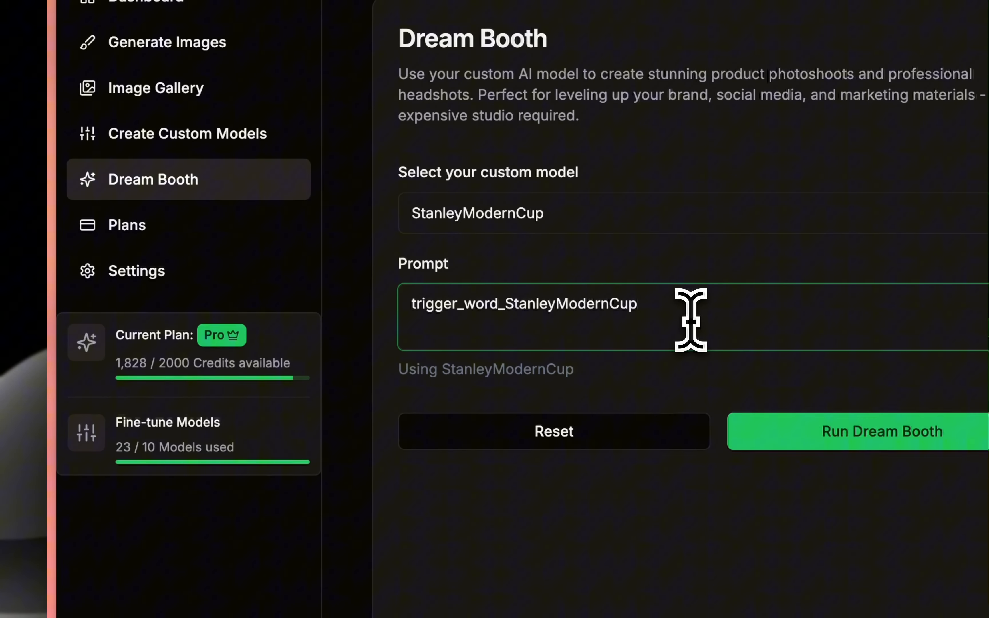
scroll(up, 3)
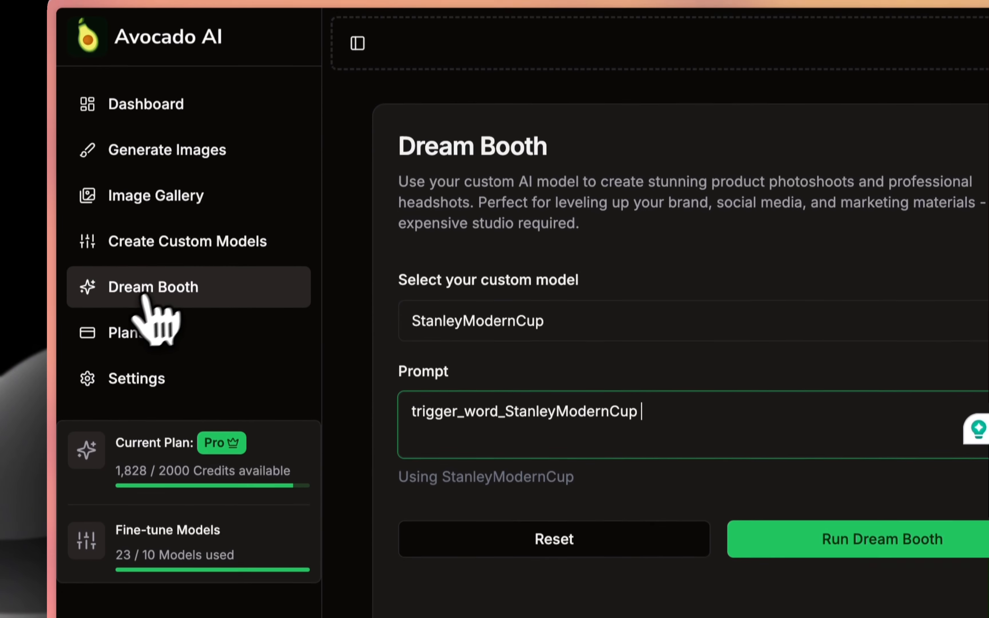
scroll(down, 3)
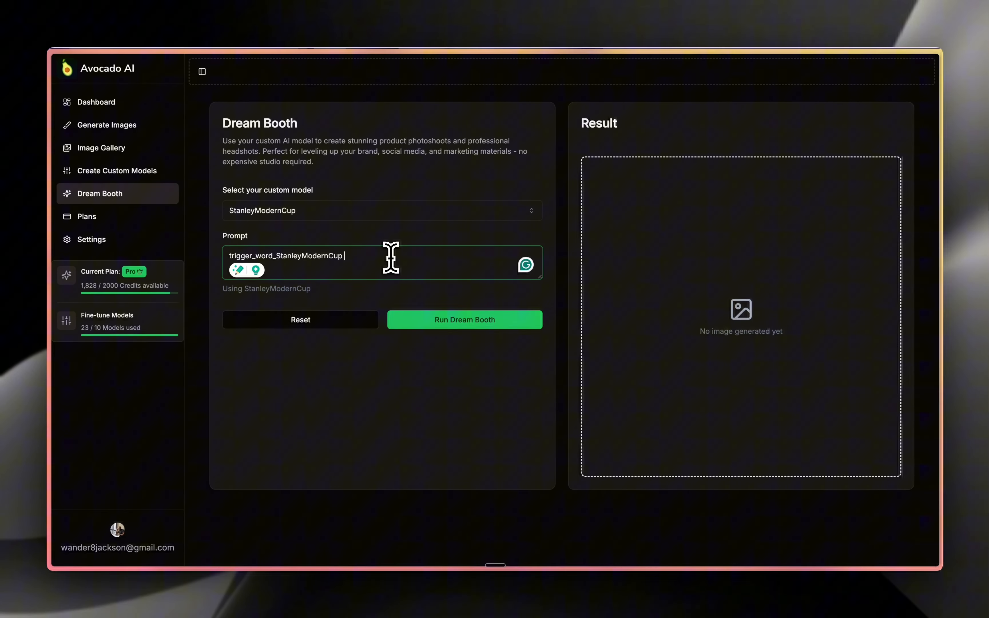
Paste the emerald-gown golden-studio photoshoot description and run Dream Booth.
key(cmd+v)
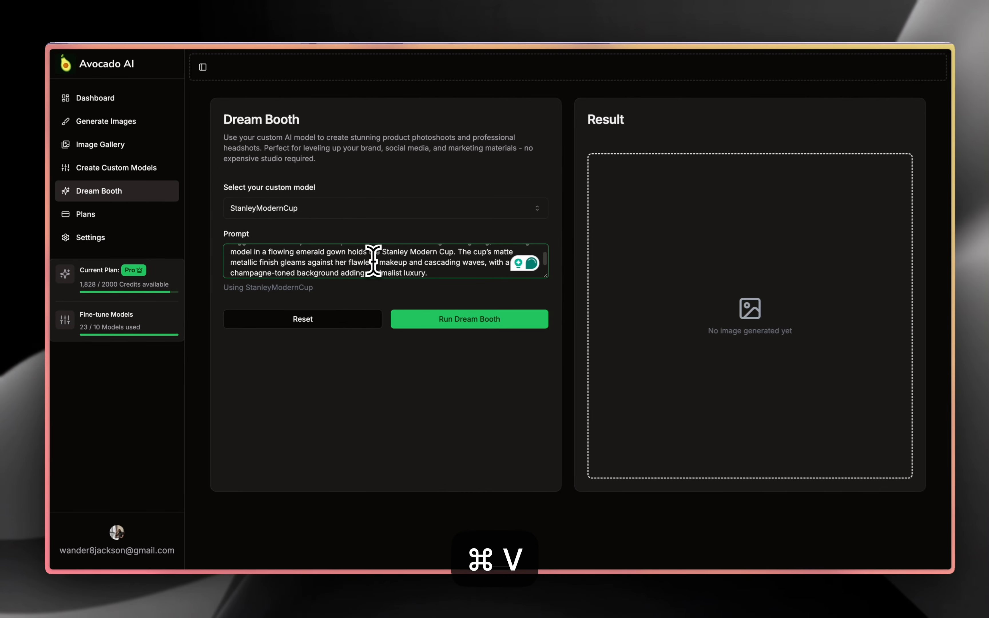
key(cmd+v)
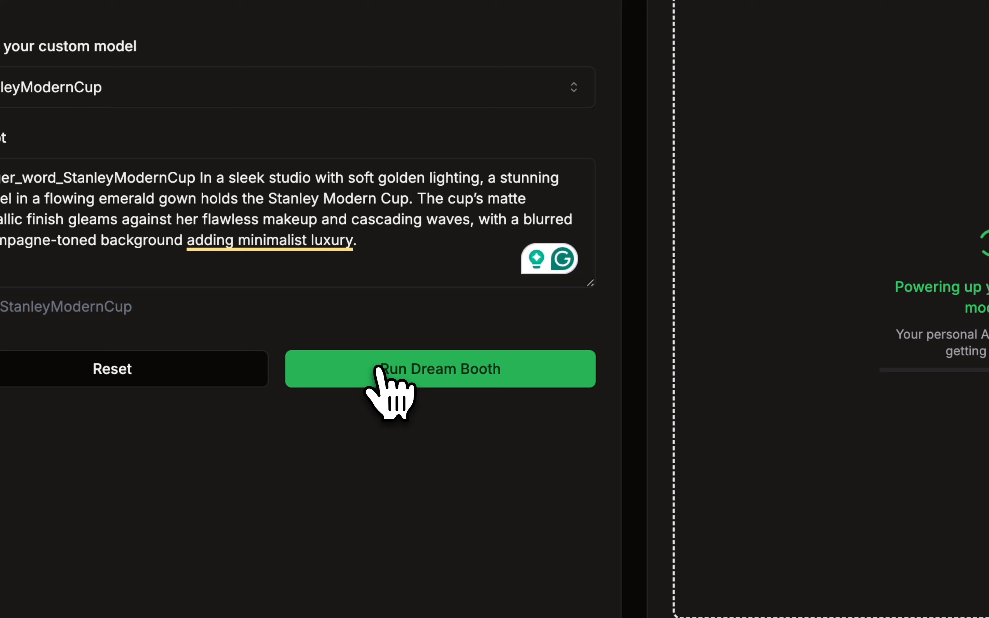
click(440, 368)
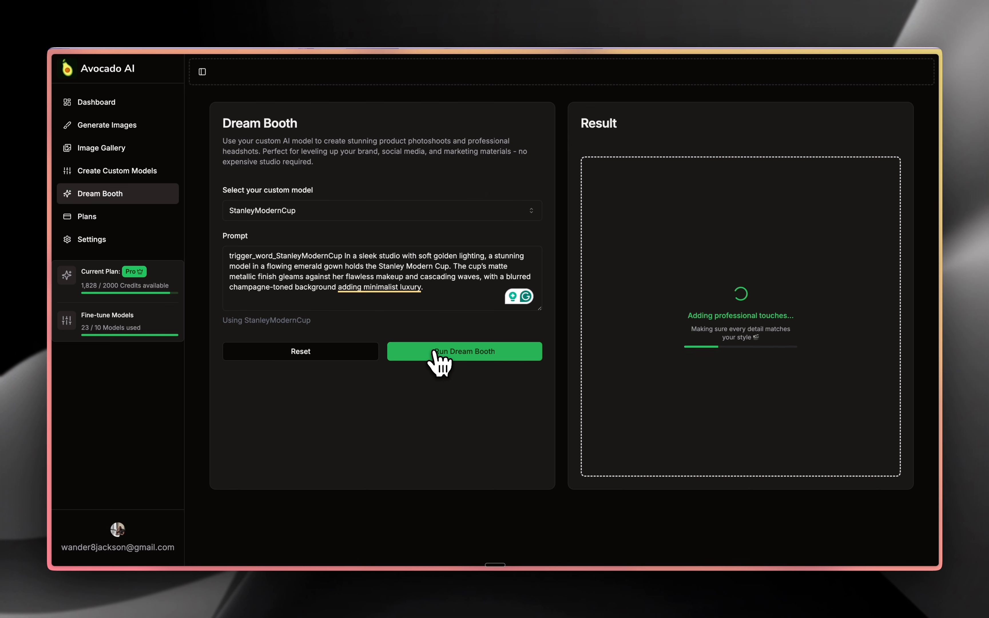
Enlarge the generated emerald-gown photoshoot result, then close the preview.
click(464, 350)
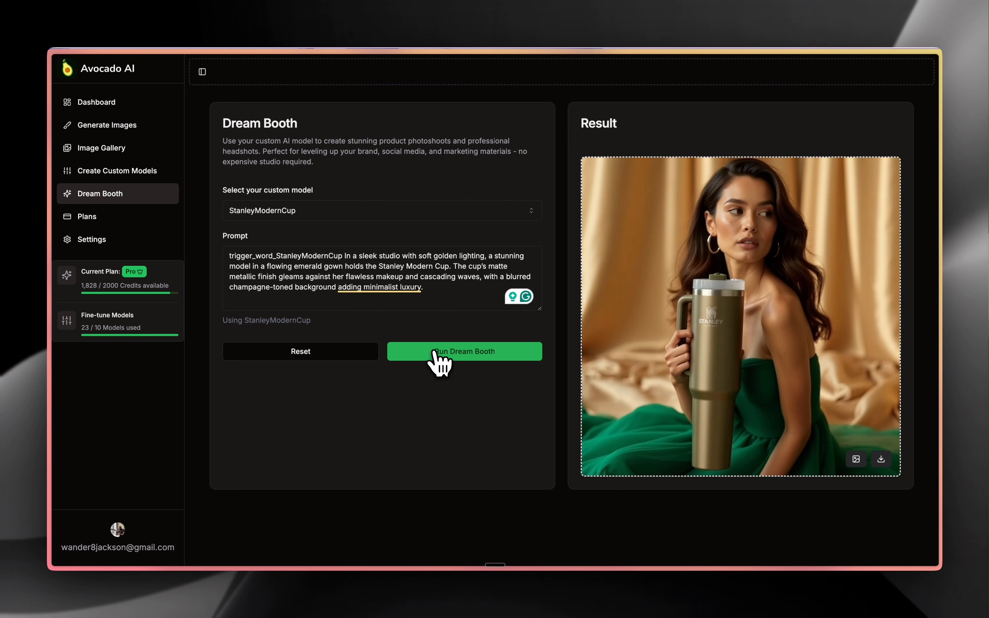
mouse_move(864, 477)
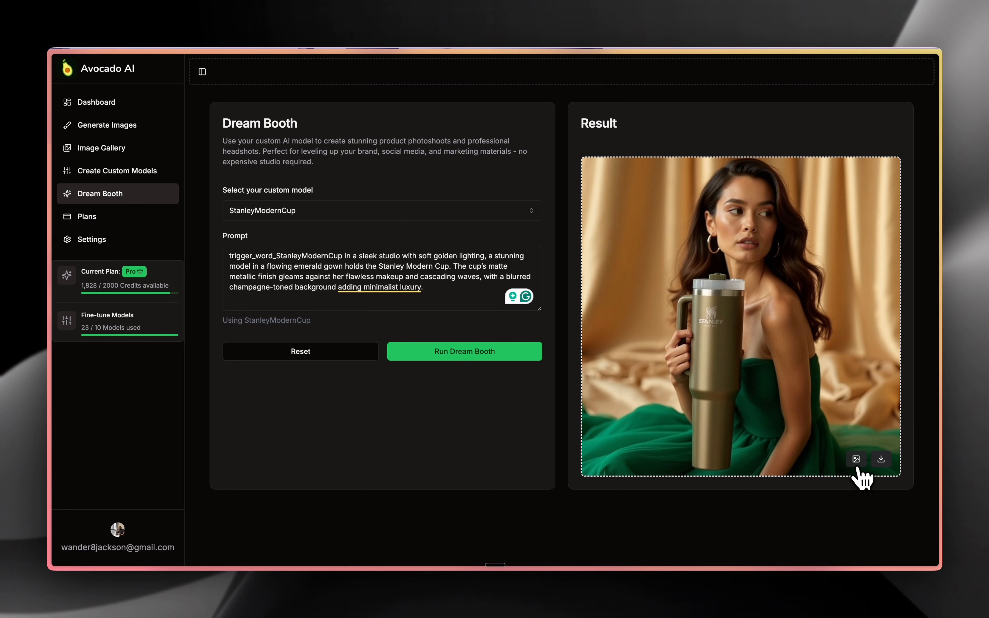
click(855, 459)
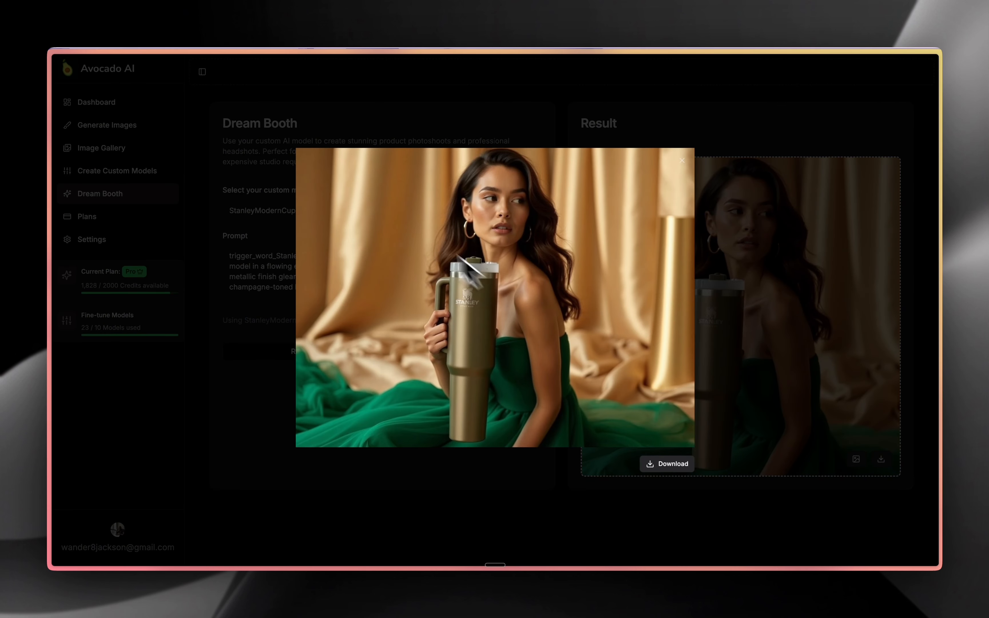
mouse_move(234, 372)
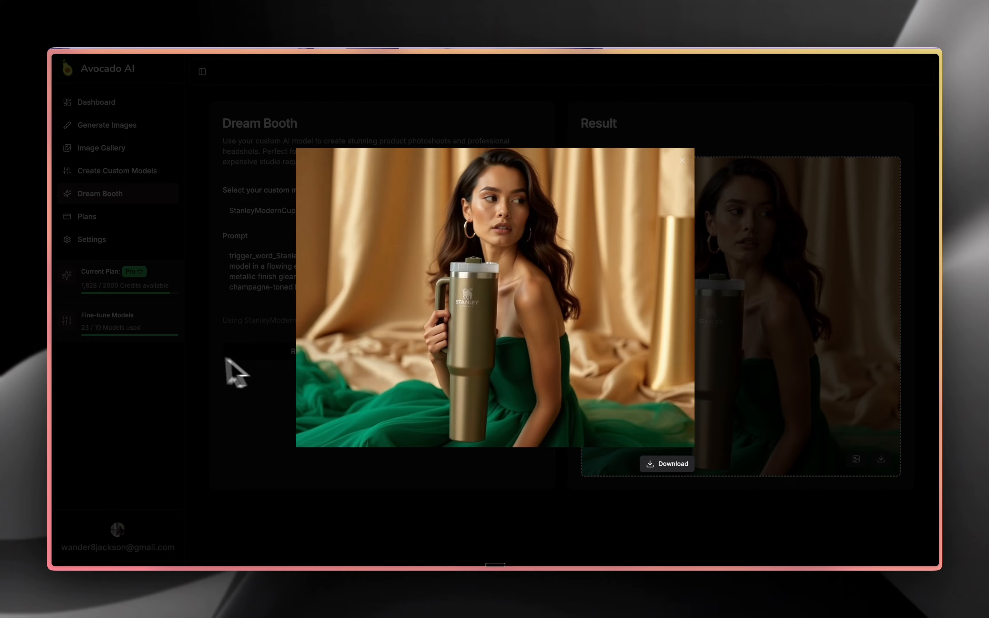
click(682, 160)
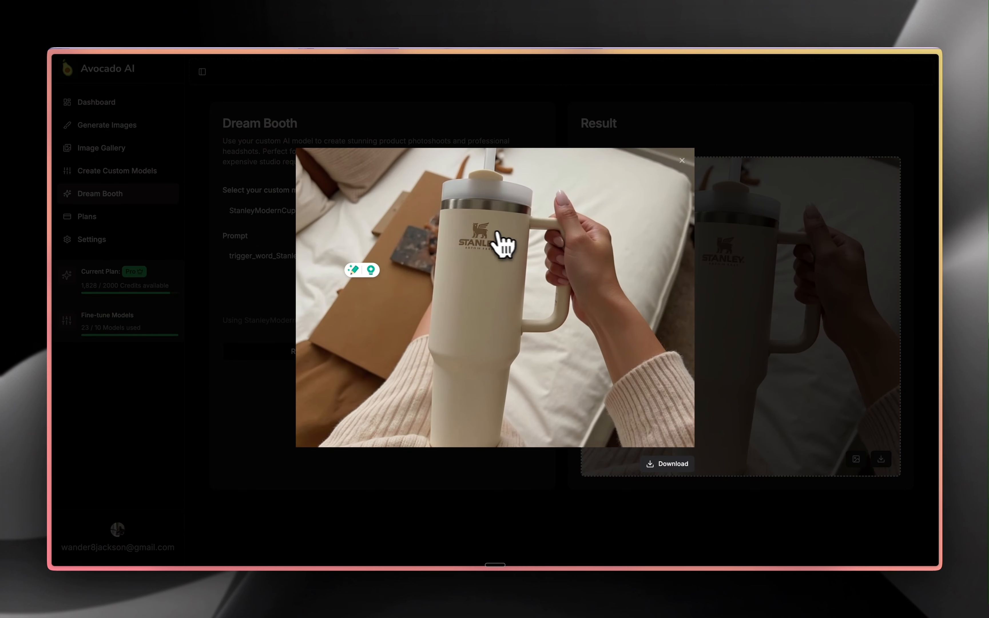
mouse_move(479, 262)
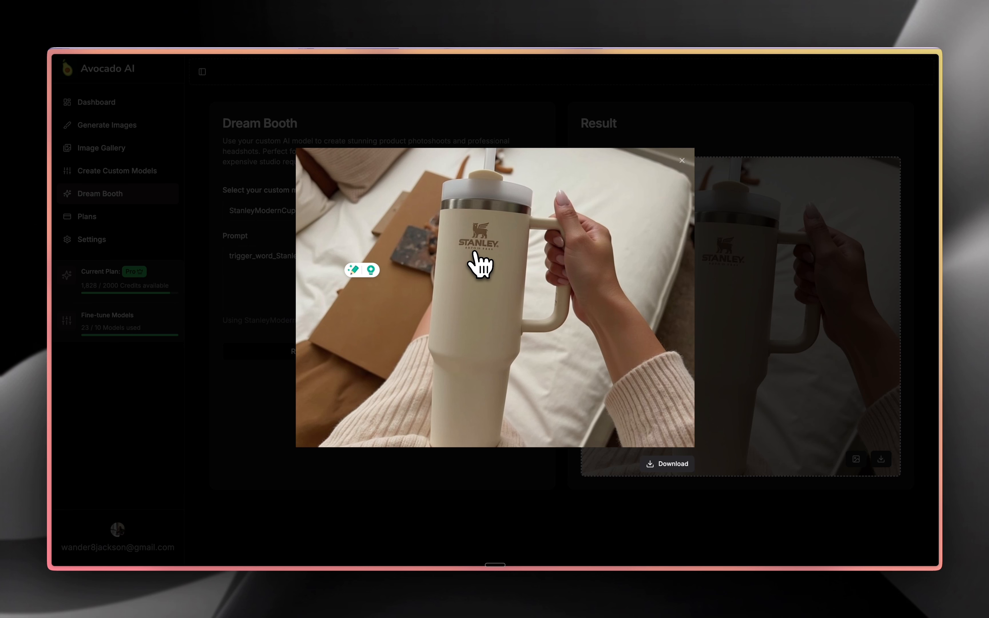
mouse_move(639, 163)
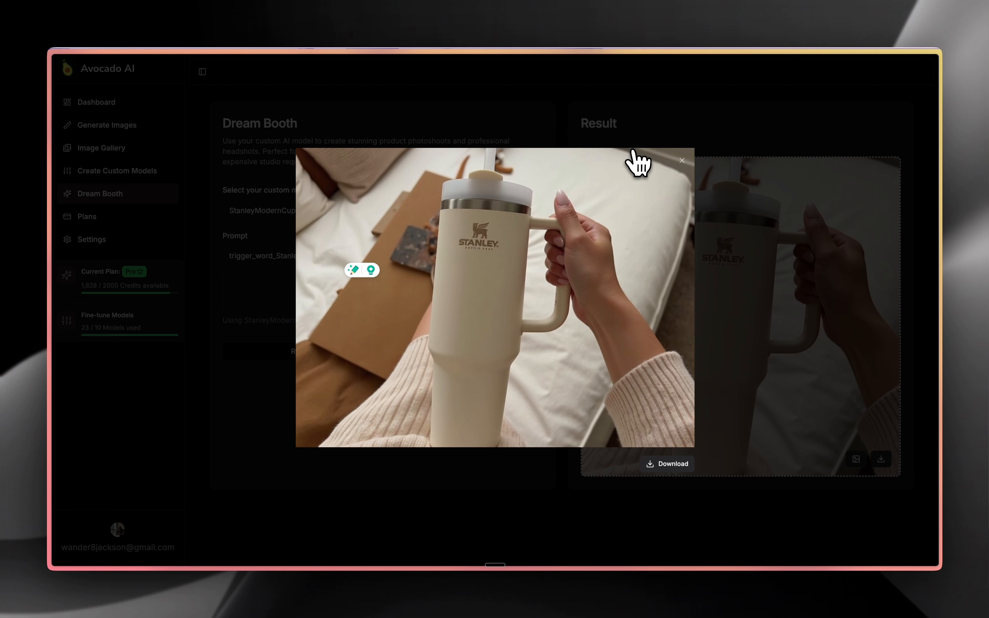
mouse_move(484, 243)
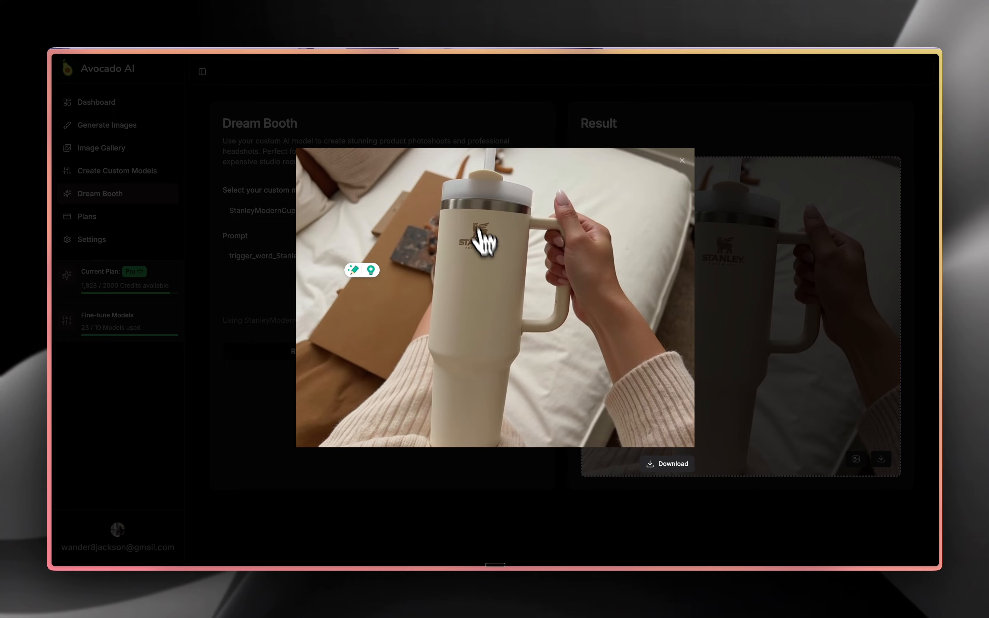
mouse_move(571, 256)
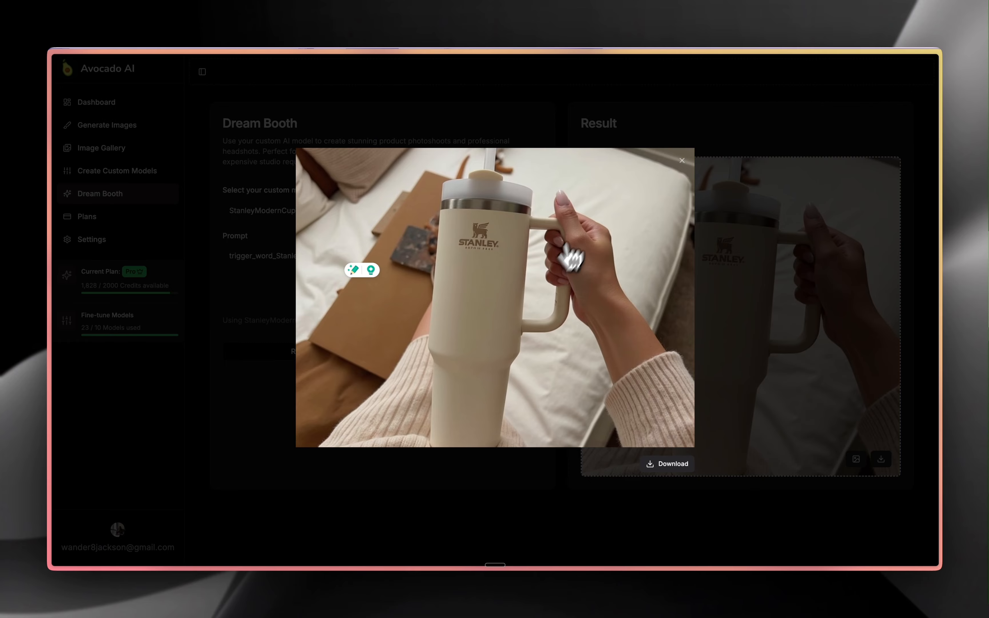
Close the enlarged photo of the cream cup held above a bed.
click(682, 160)
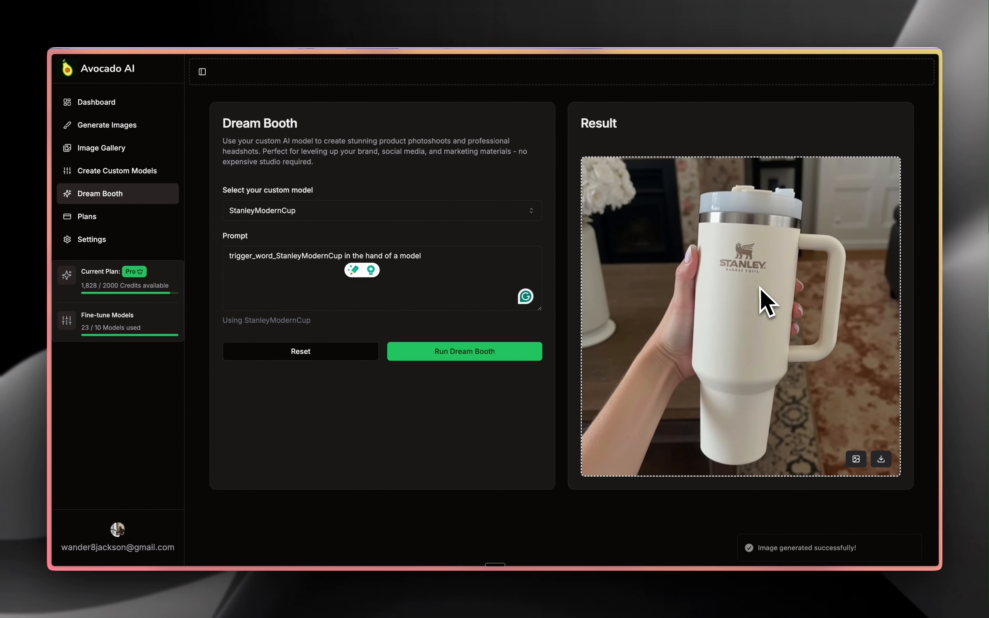
mouse_move(792, 347)
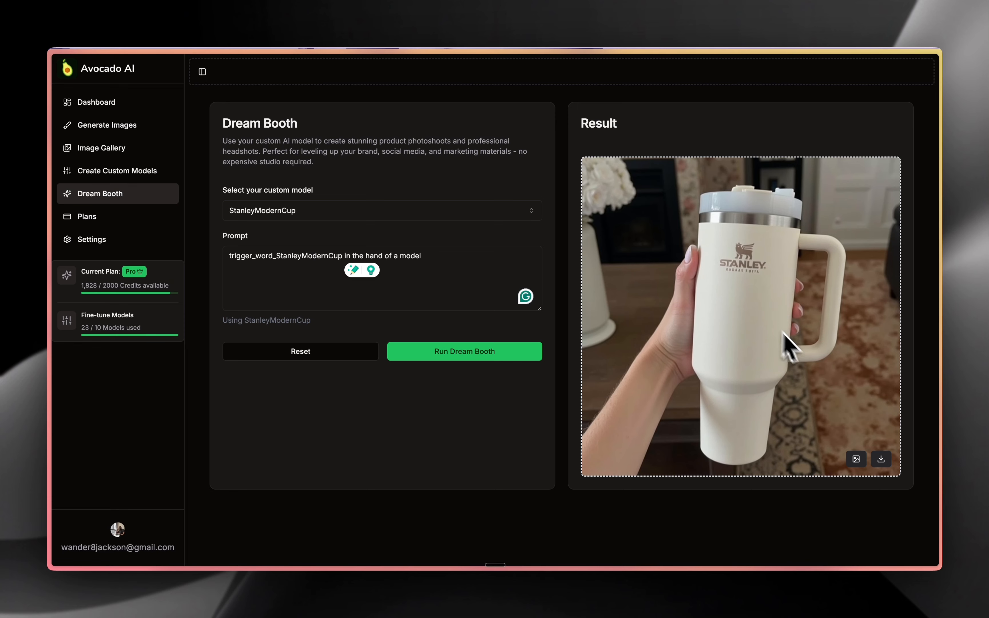
mouse_move(711, 359)
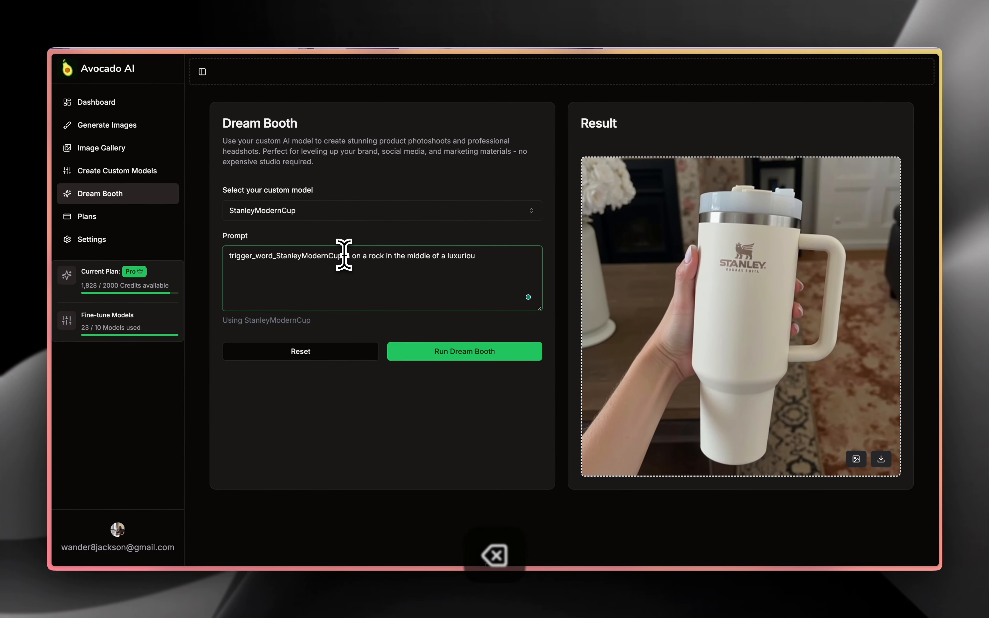
Run Dream Booth with the cup-on-a-rock luxurious-setting prompt.
click(464, 351)
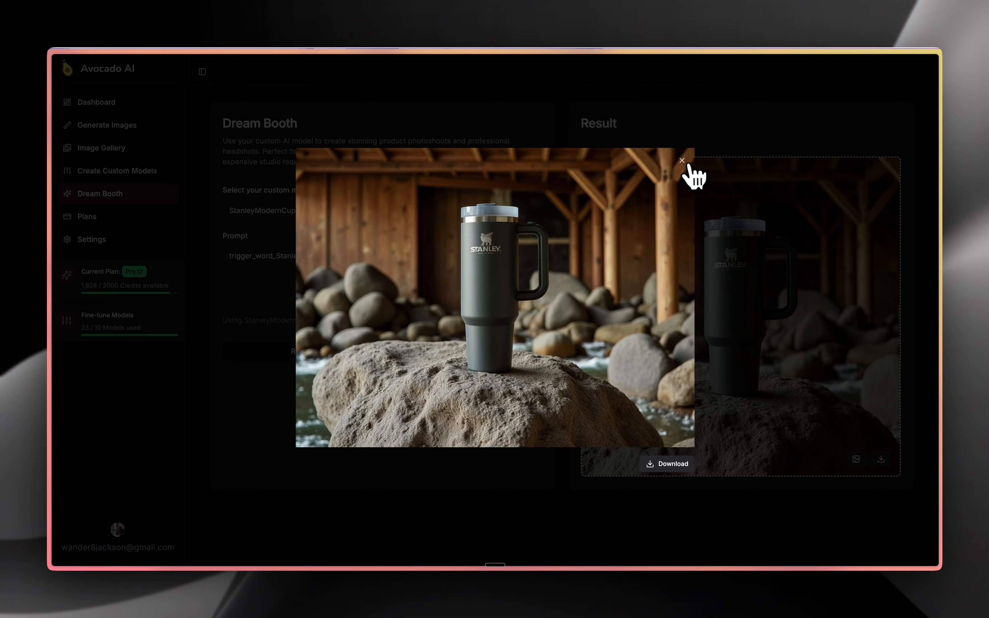
Close the rock and download previews and generate the white cup floating among pastel cotton clouds.
click(682, 161)
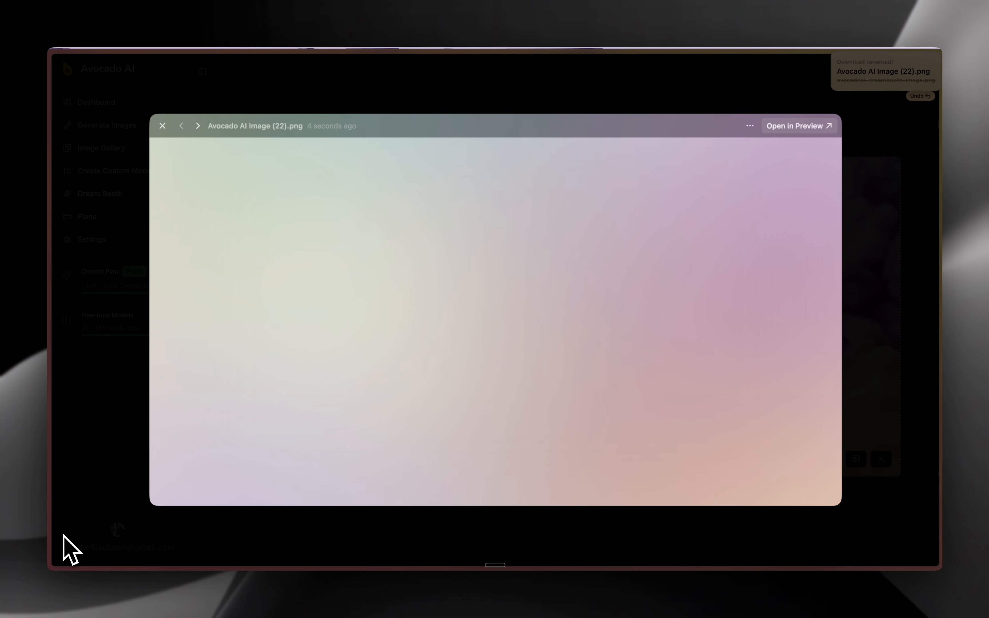
click(798, 126)
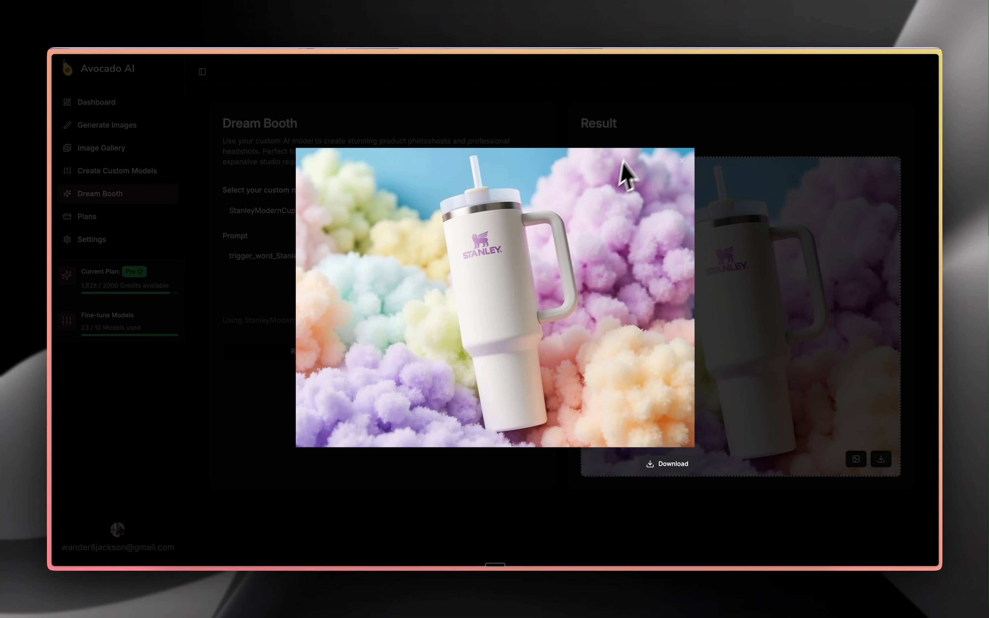
click(681, 161)
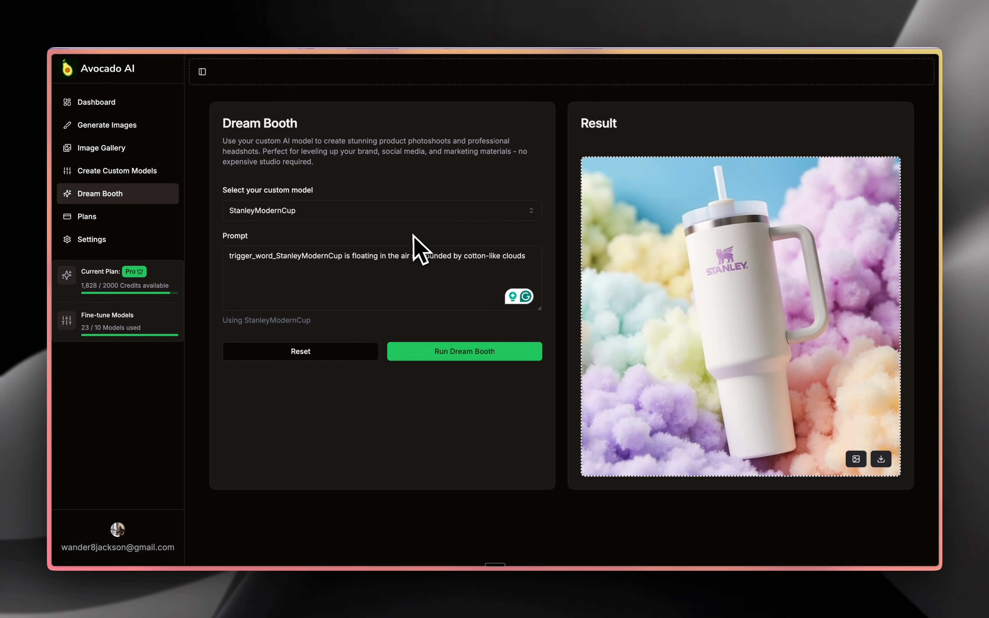